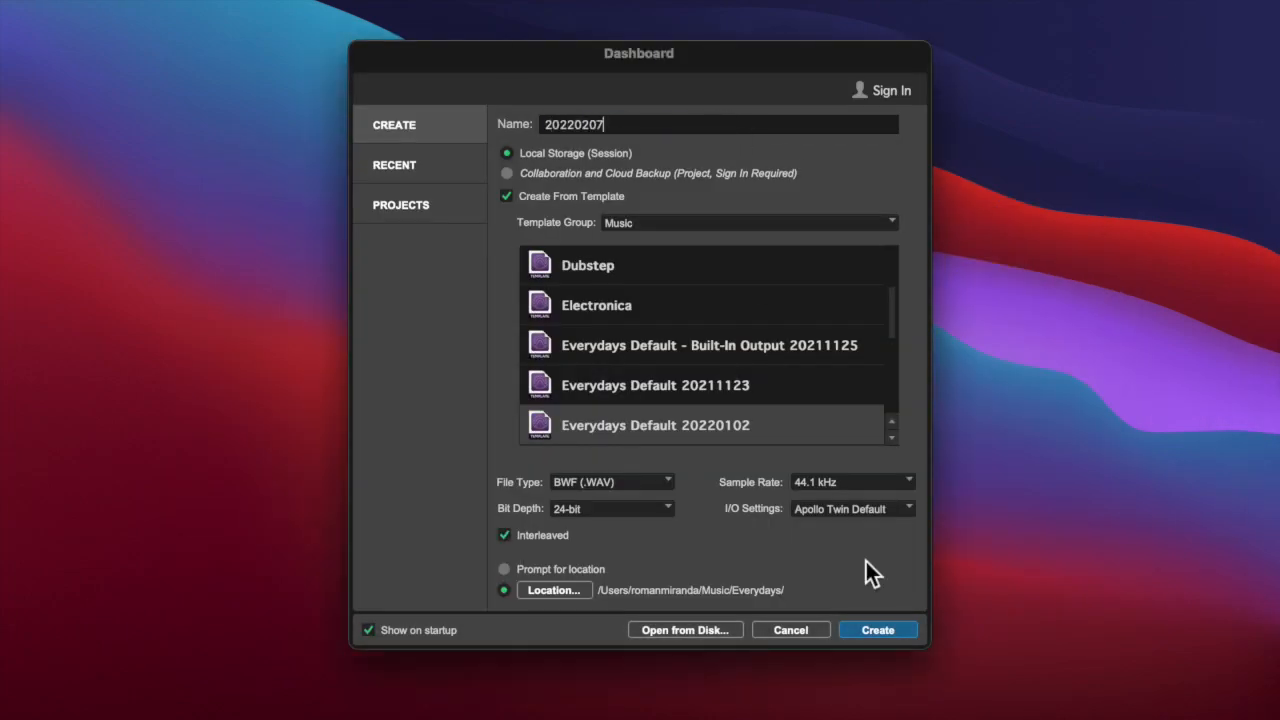
Step: Create the new session 20220207 from the selected template
left_click(876, 628)
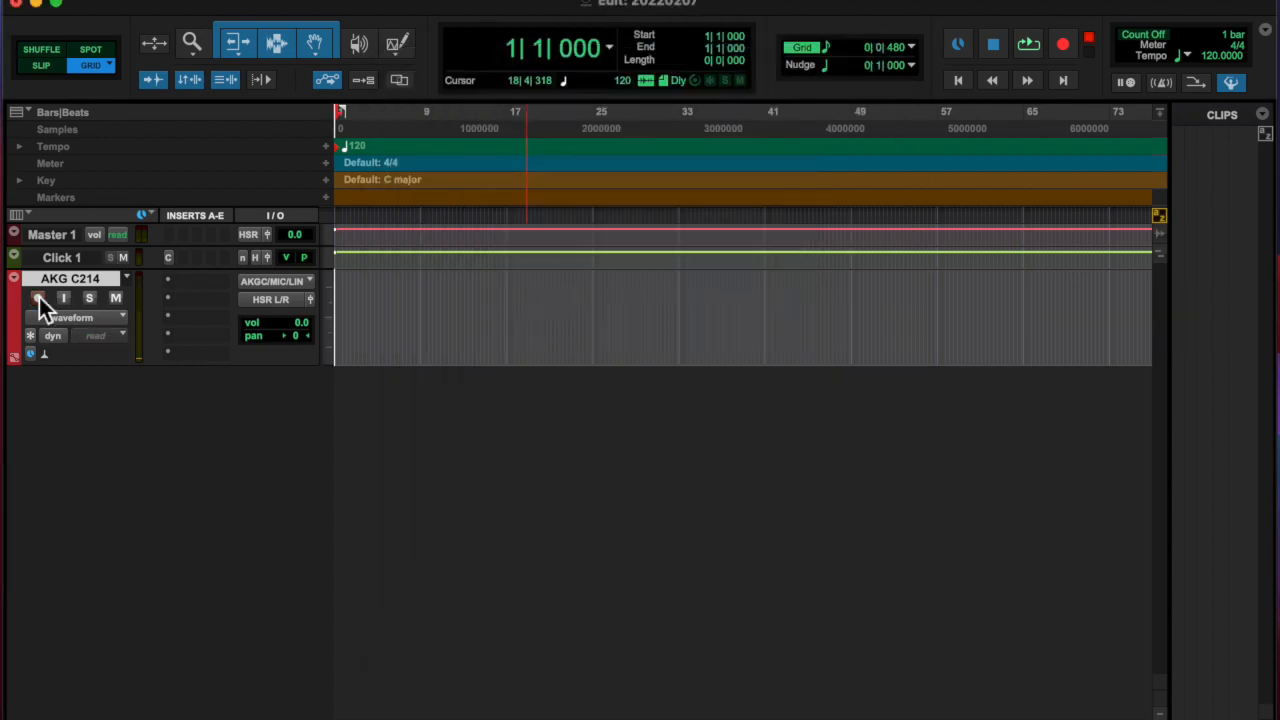
Step: Set the AKG track to built-in input/output and switch to the session folder in Finder
left_click(276, 316)
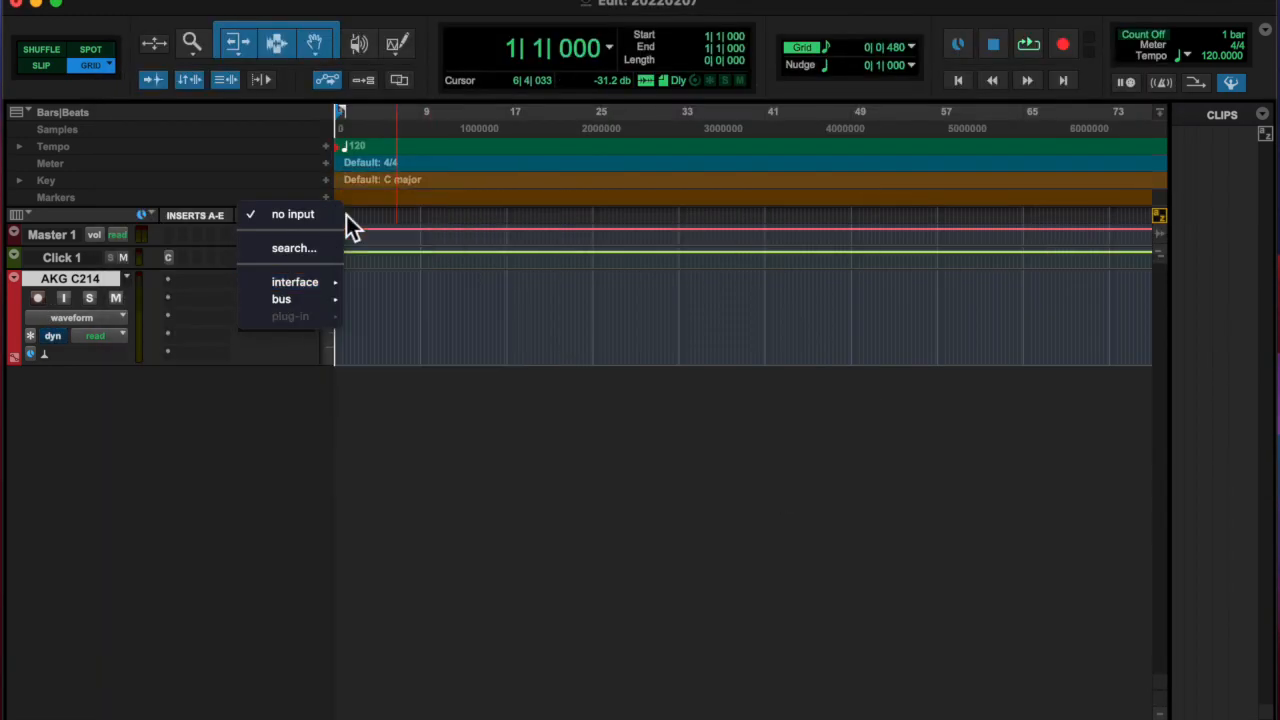
key("cmd+tab")
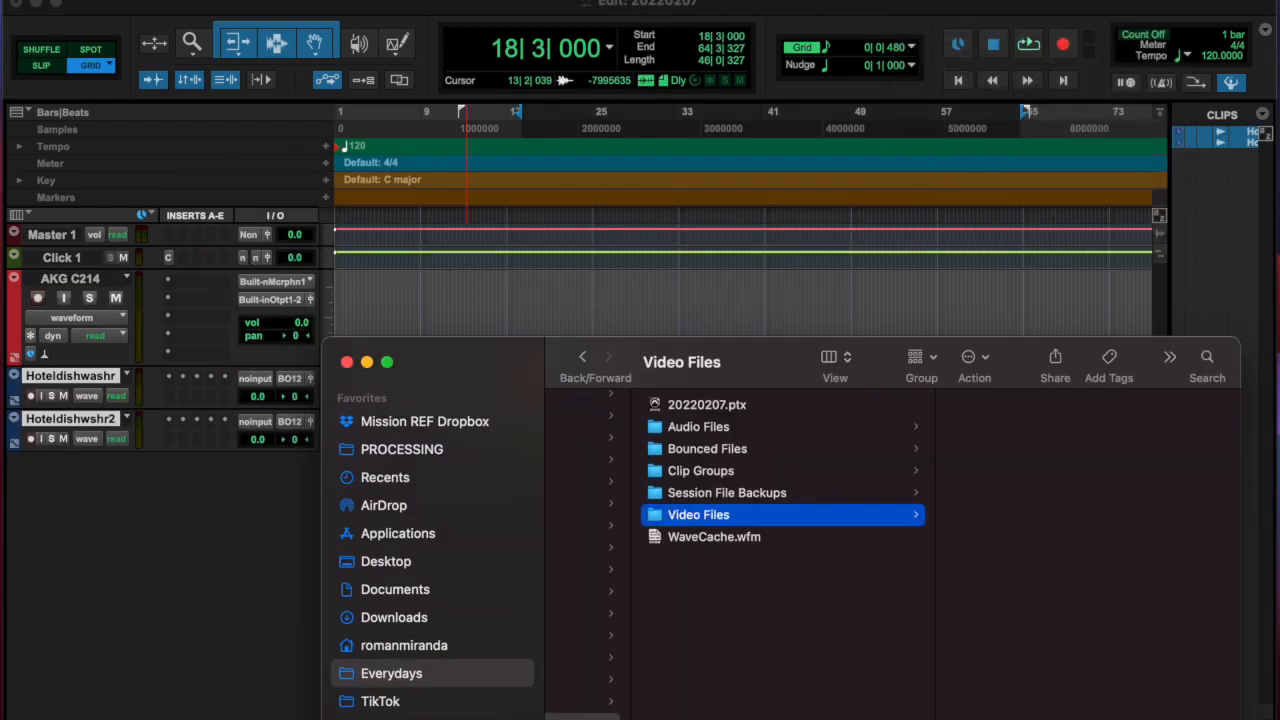
Step: Duplicate the Hotel dishwasher track twice, creating copies dp1 and dp2 with matching clips
left_click(958, 44)
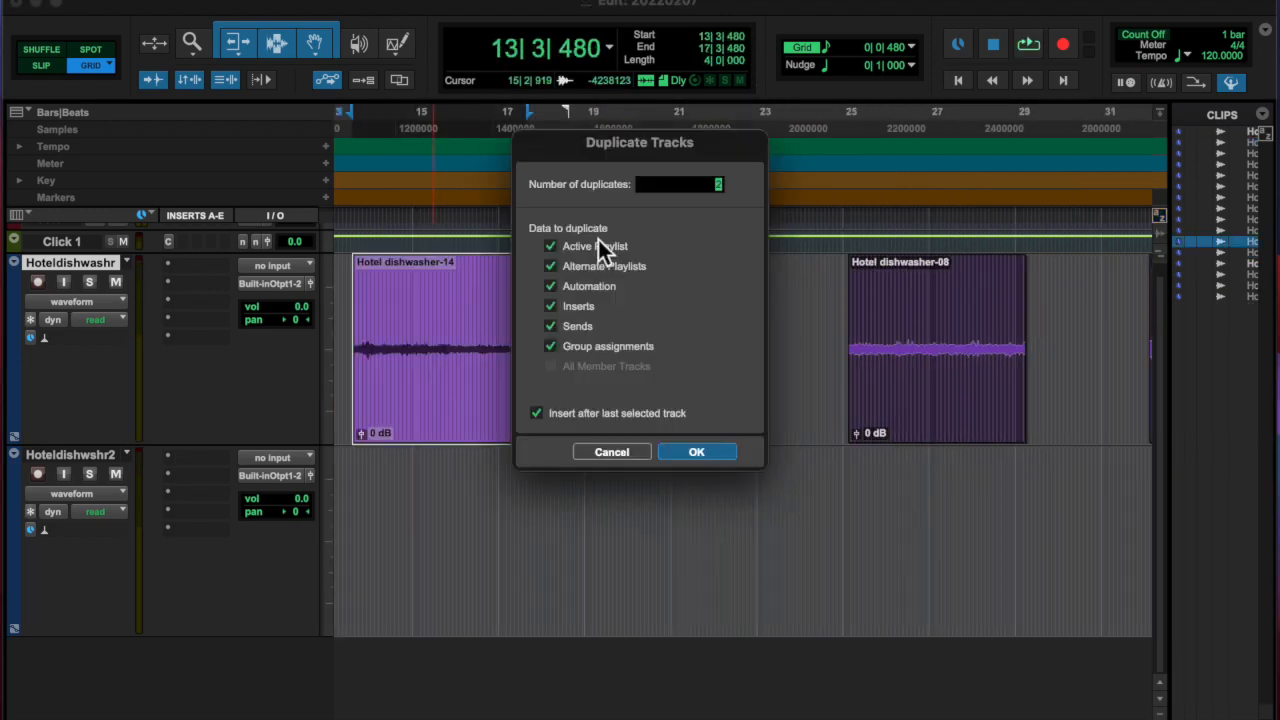
left_click(696, 452)
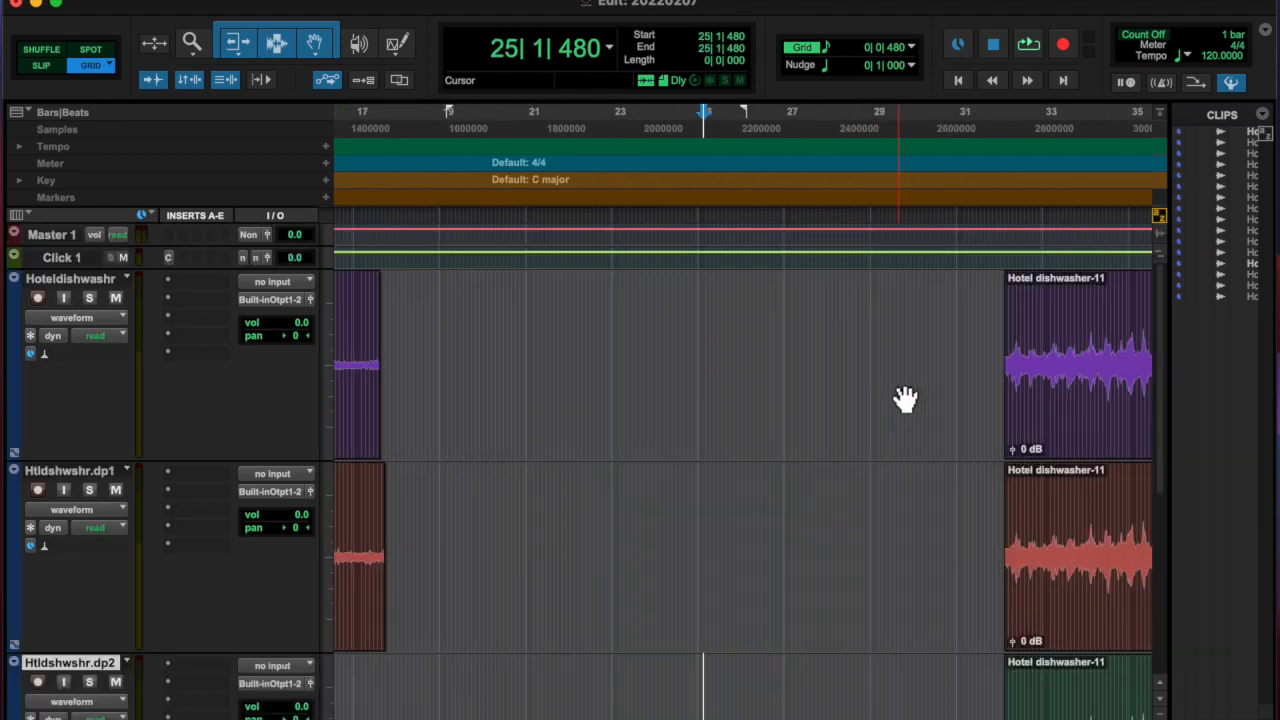